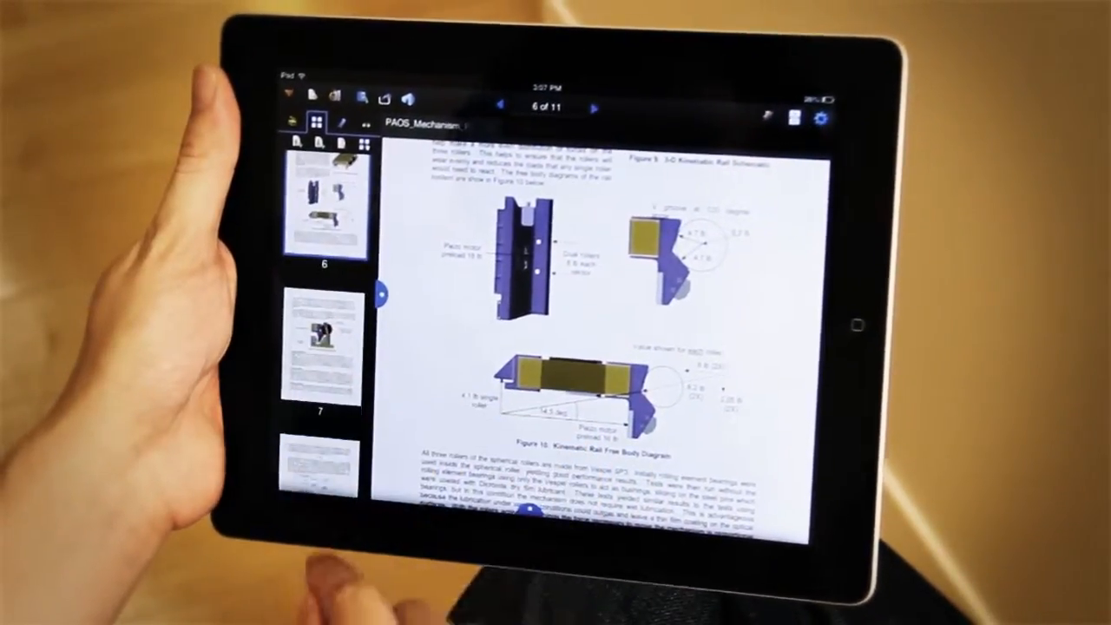
# Step: Switch the sidebar to the bookmarks outline listing the paper's sections
pyautogui.scroll(-3)
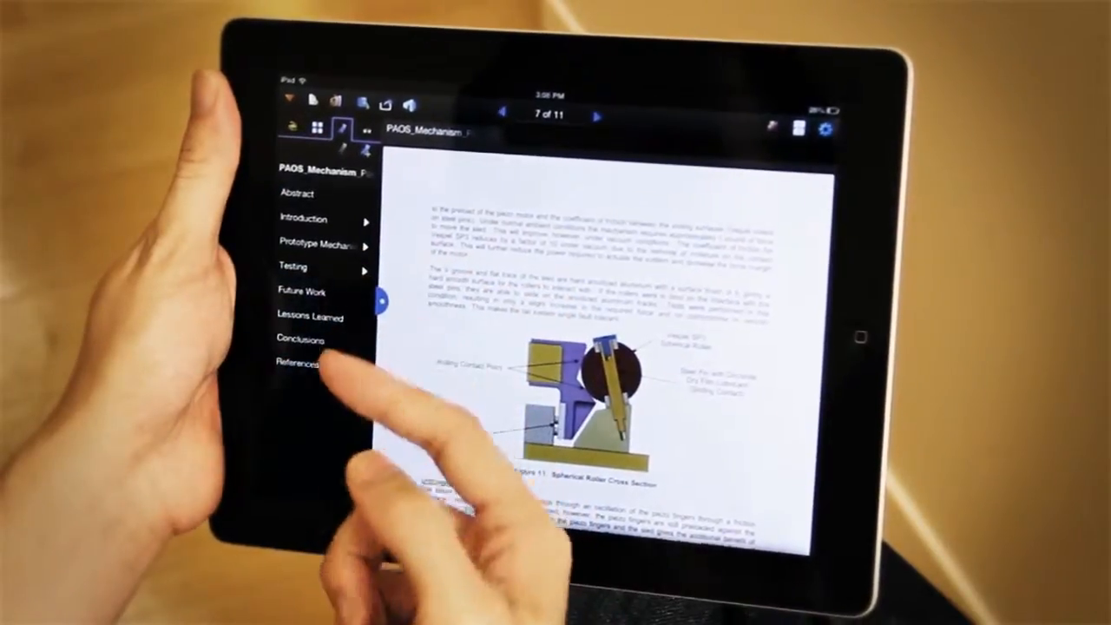
# Step: Jump to the Abstract on page 1, then to the Conclusions on page 11
pyautogui.click(297, 193)
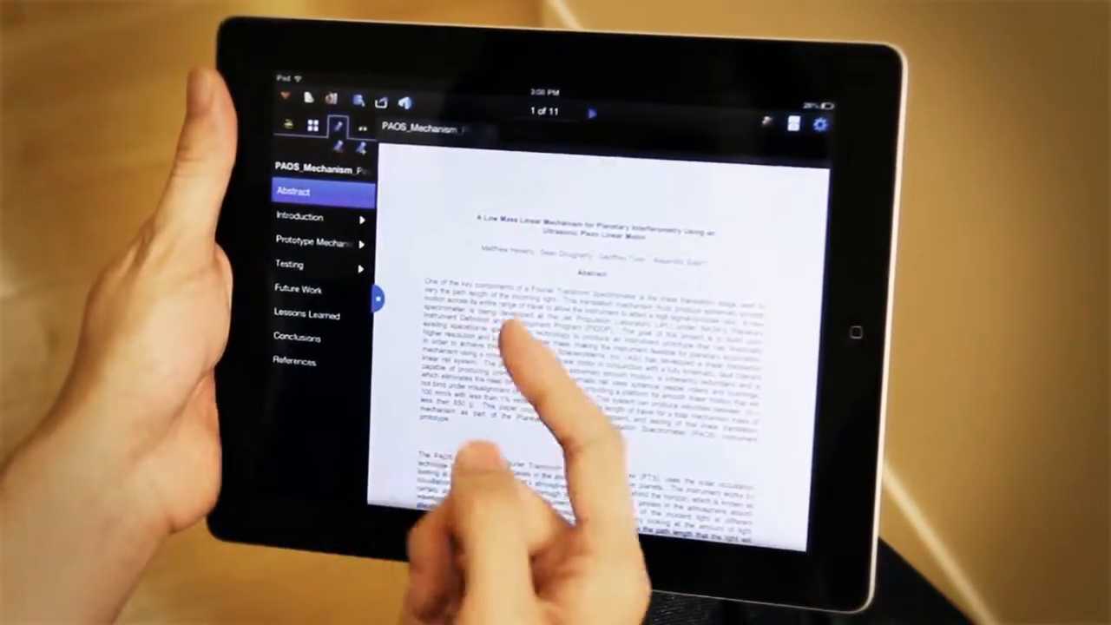
pyautogui.click(298, 336)
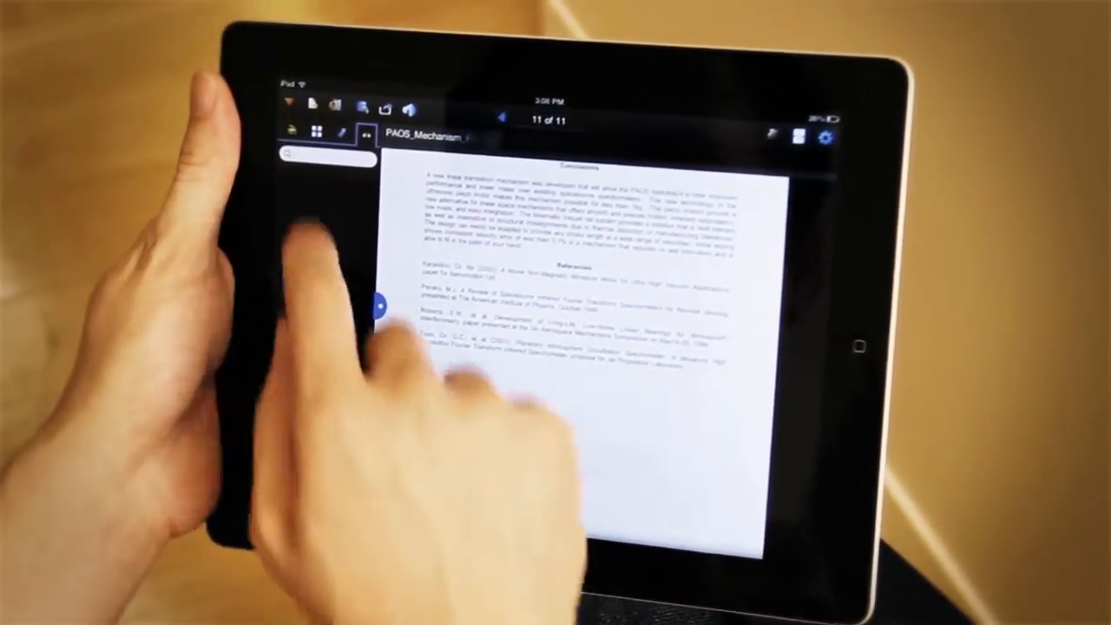
# Step: Enter a search term and jump to its highlighted matches on pages 5 and 6
pyautogui.click(313, 156)
pyautogui.write('test')
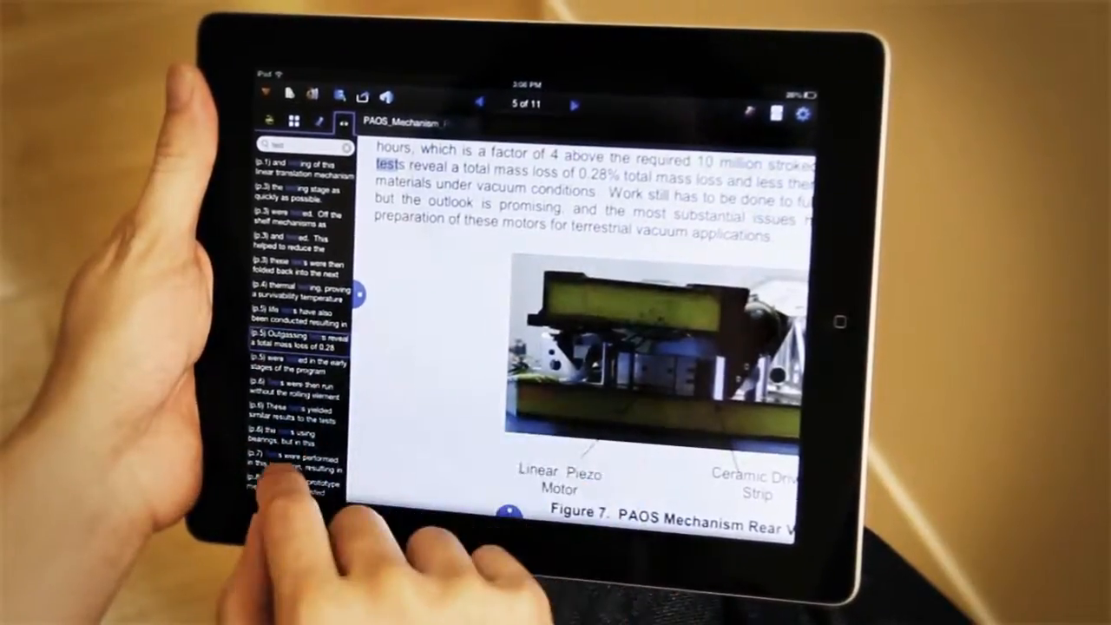
pyautogui.hscroll(-3)
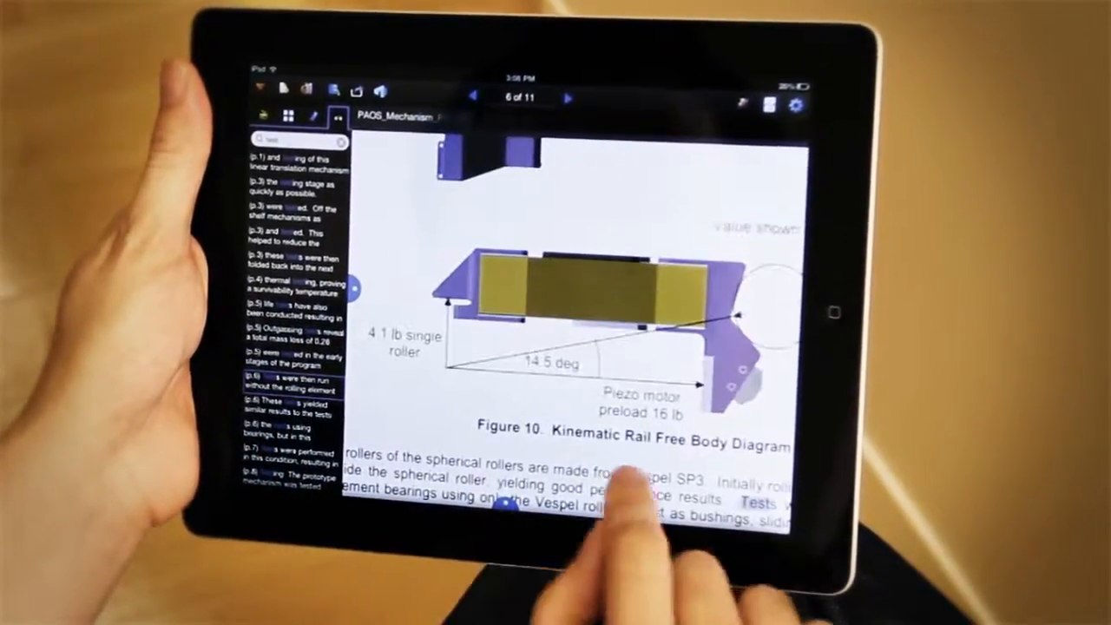